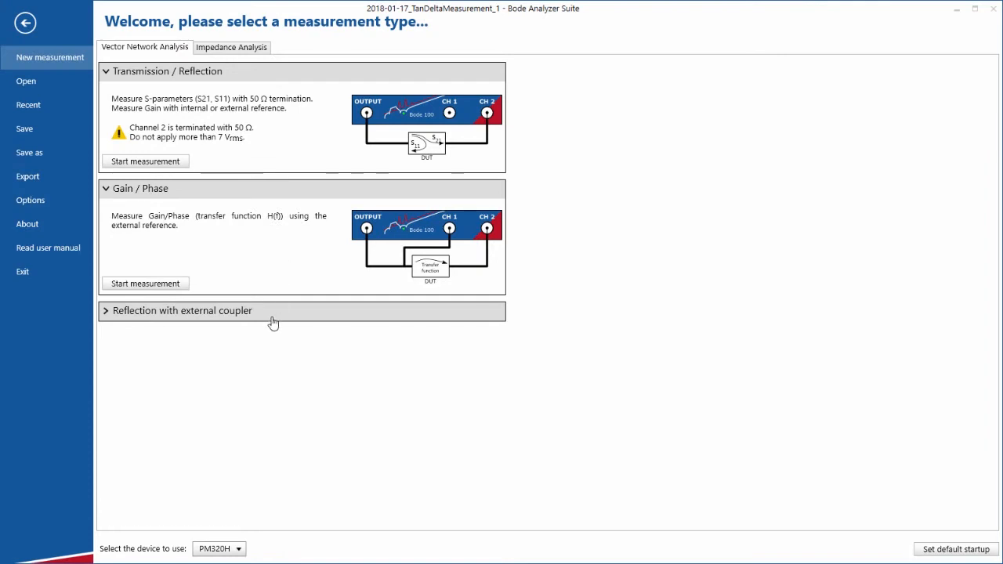
Expand the 'Reflection with external coupler' description under Vector Network Analysis.
click(182, 310)
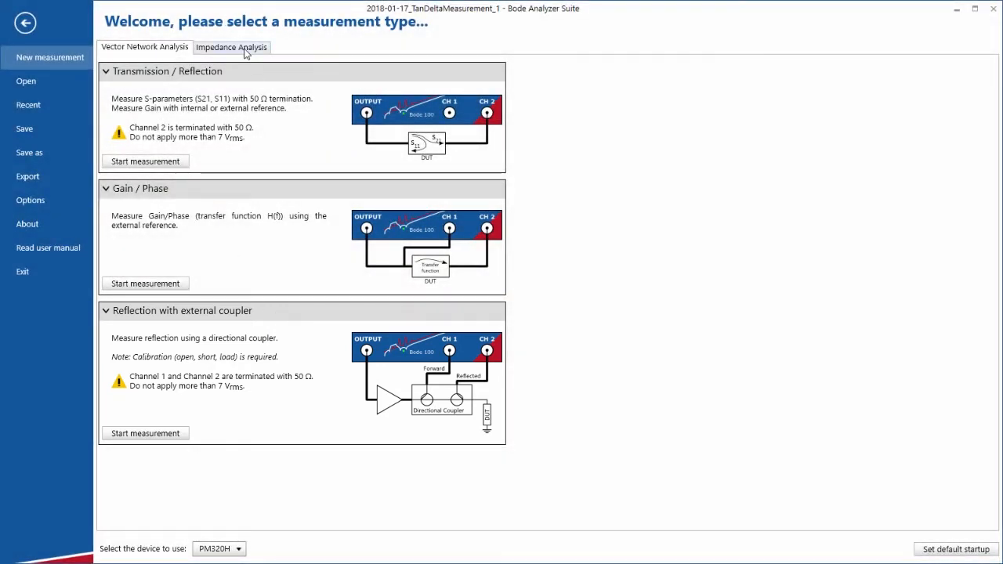
Switch to Impedance Analysis and expand the Impedance Adapter, Shunt-Thru and Series-Thru descriptions.
click(231, 47)
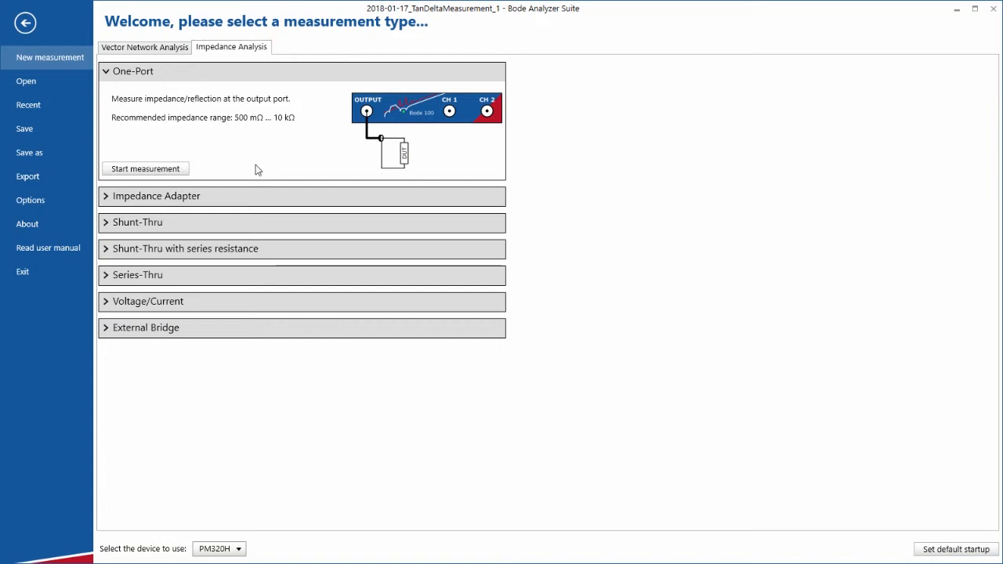
click(155, 196)
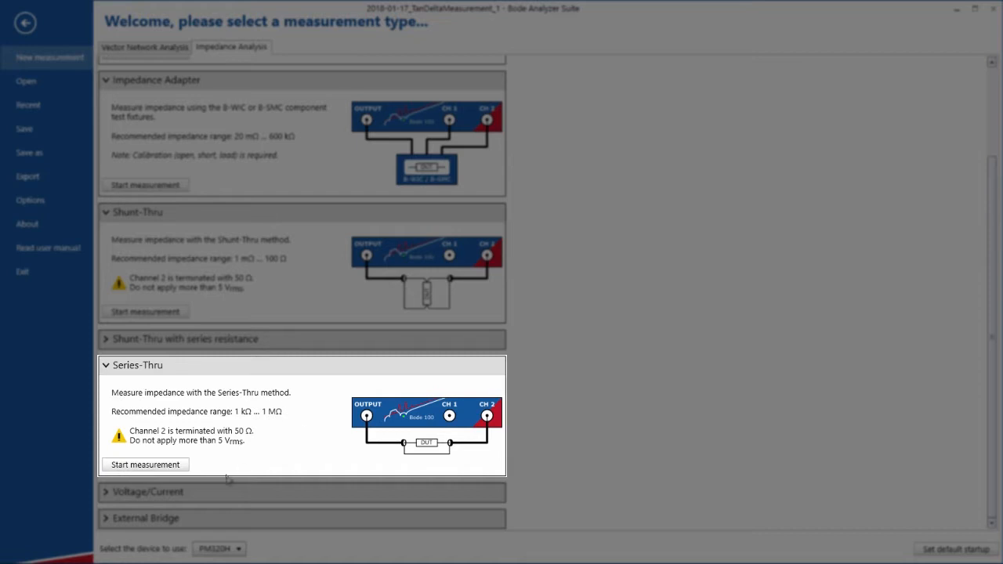
Scroll the impedance list to reveal the Voltage/Current and External Bridge descriptions.
scroll(down, 3)
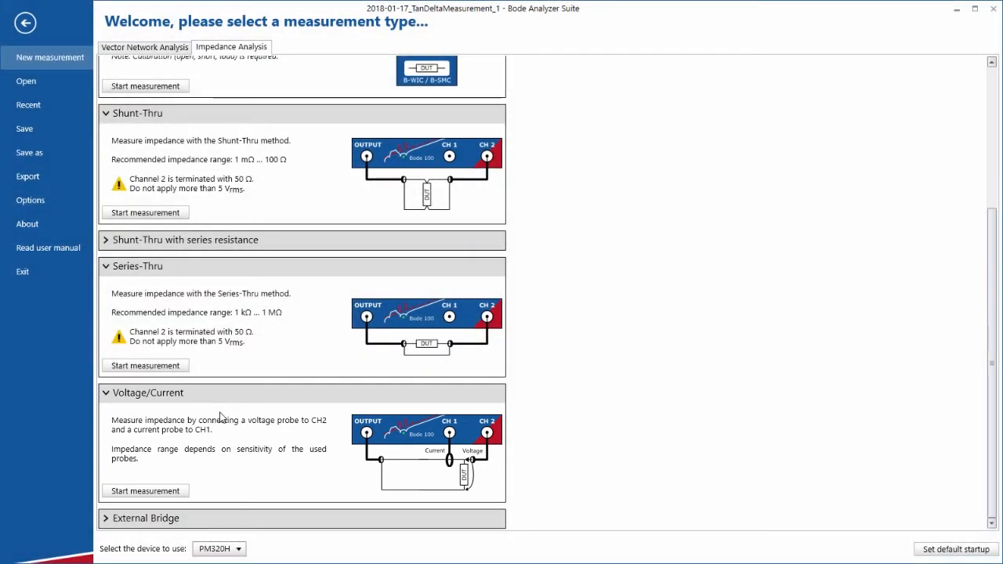
mouse_move(202, 413)
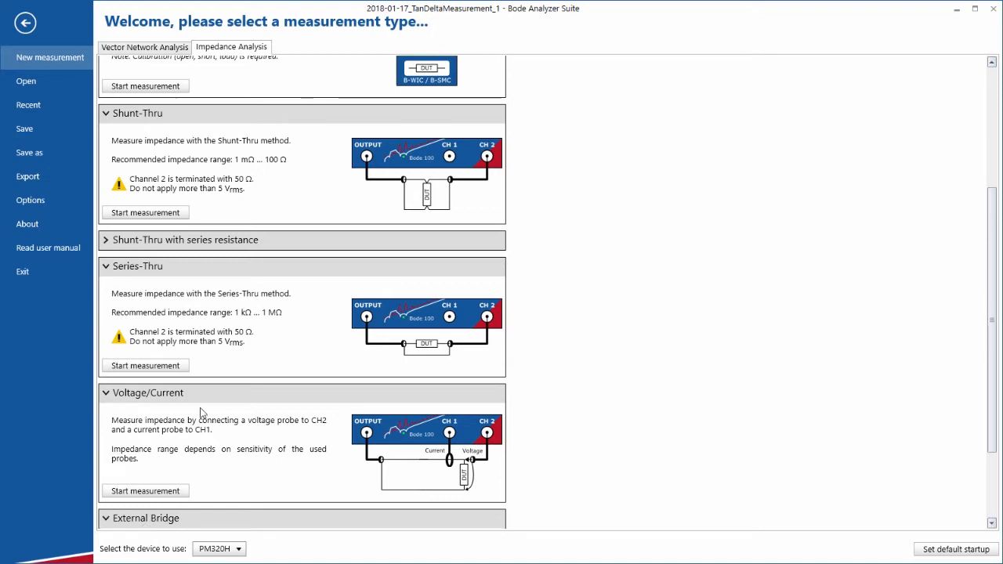
scroll(down, 3)
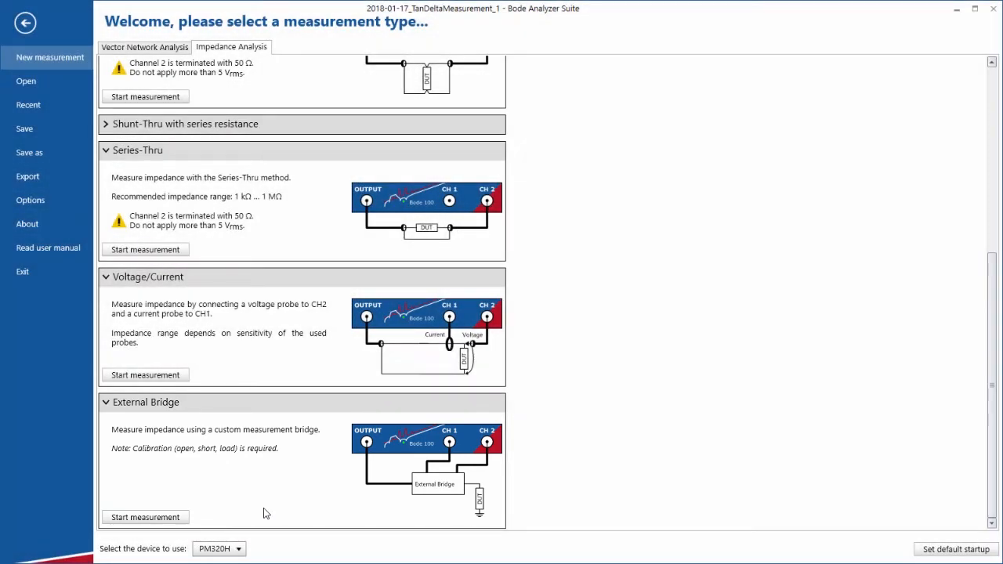
mouse_move(312, 504)
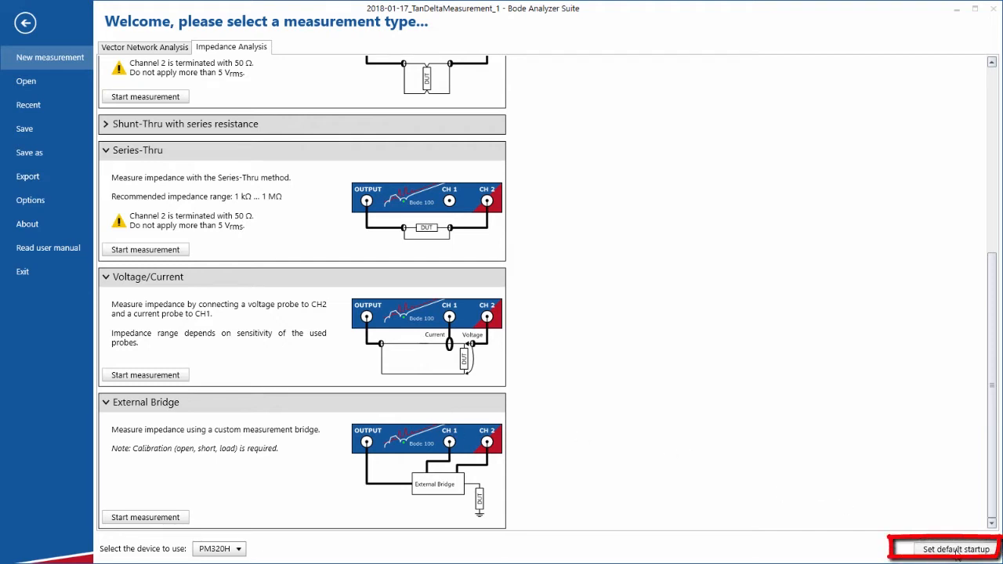
Return to Vector Network Analysis and set Gain / Phase as the default startup measurement.
scroll(up, 3)
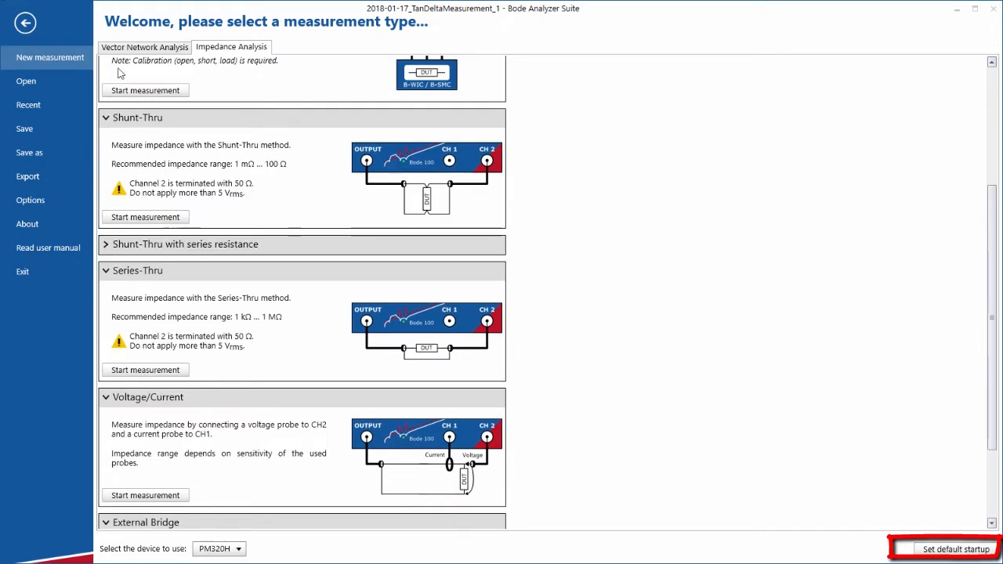
click(145, 47)
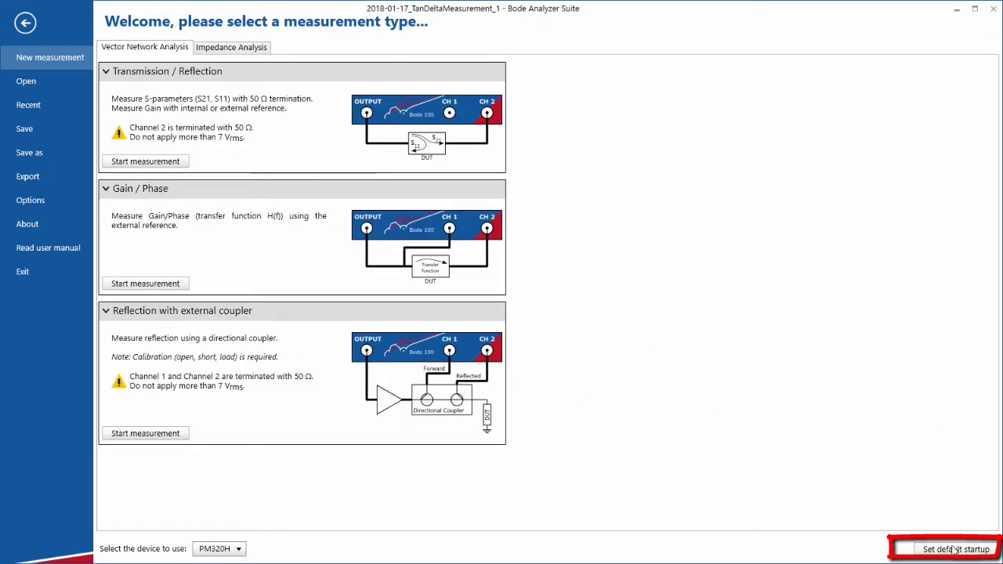
click(954, 548)
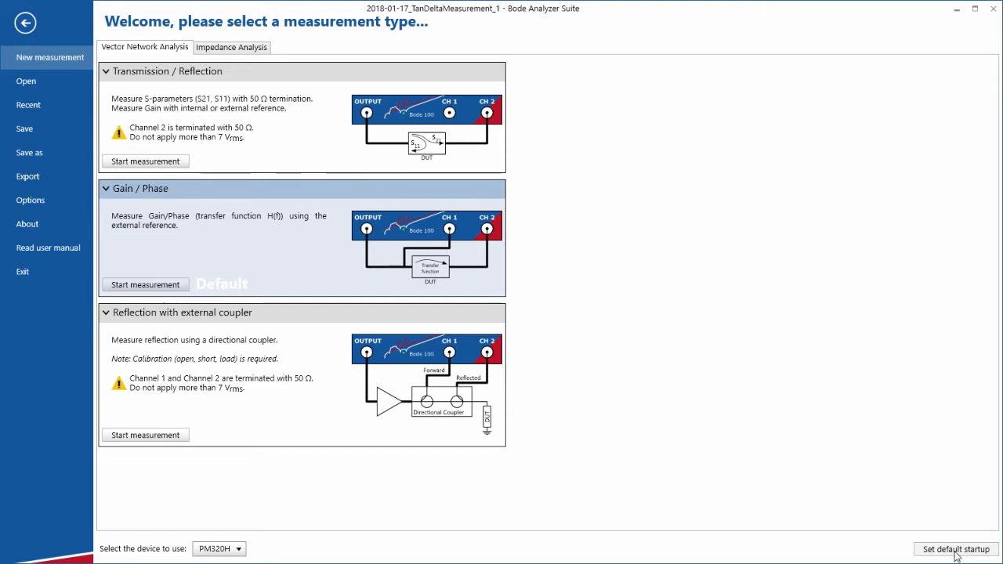
click(955, 548)
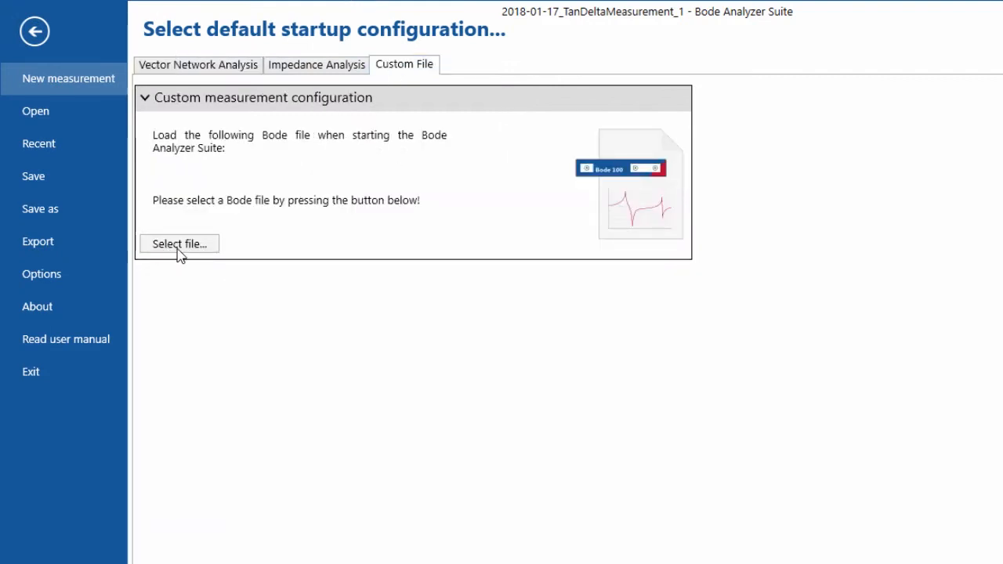
click(197, 64)
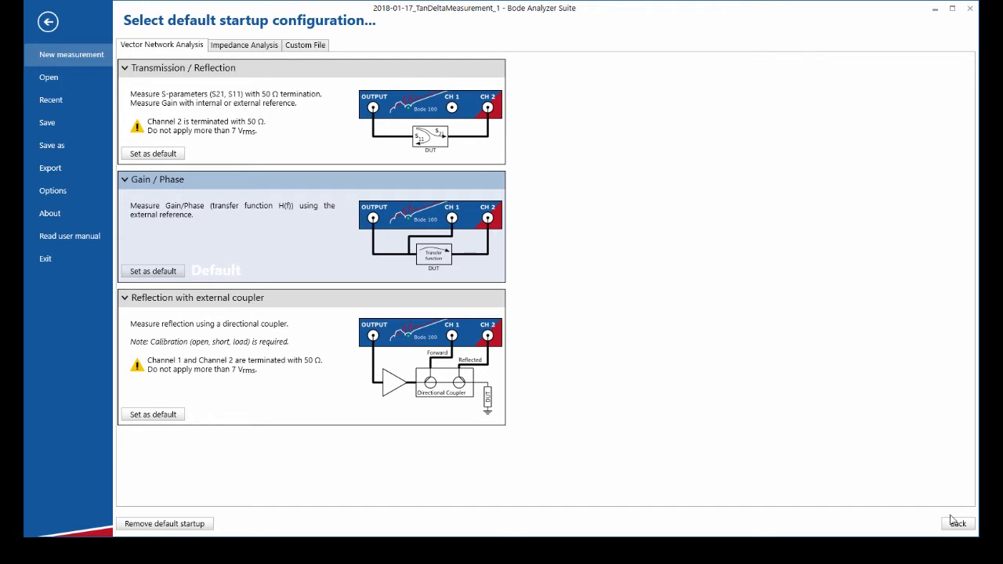
click(956, 523)
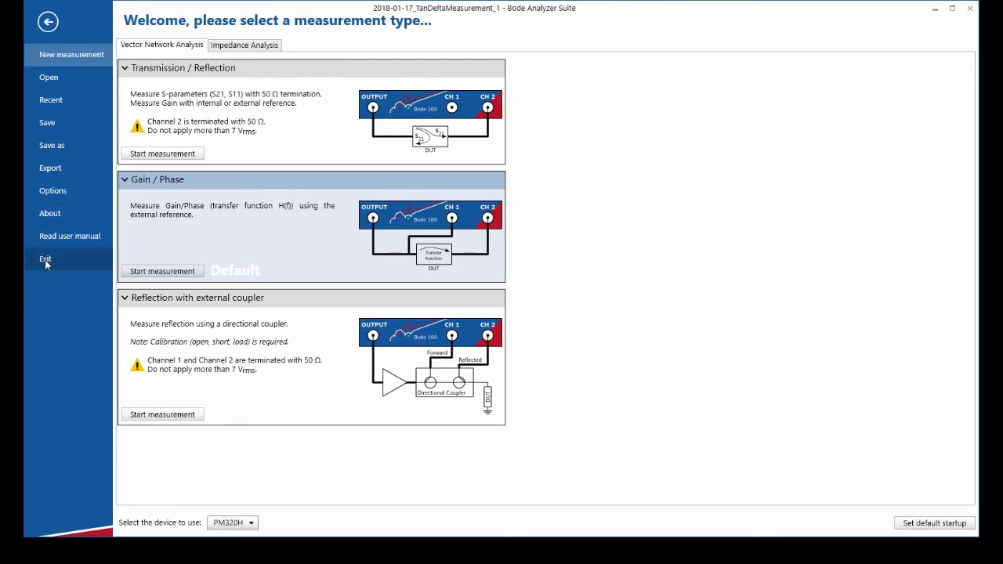
Exit and reopen into the default Gain / Phase measurement, then return to the measurement-type page.
click(45, 258)
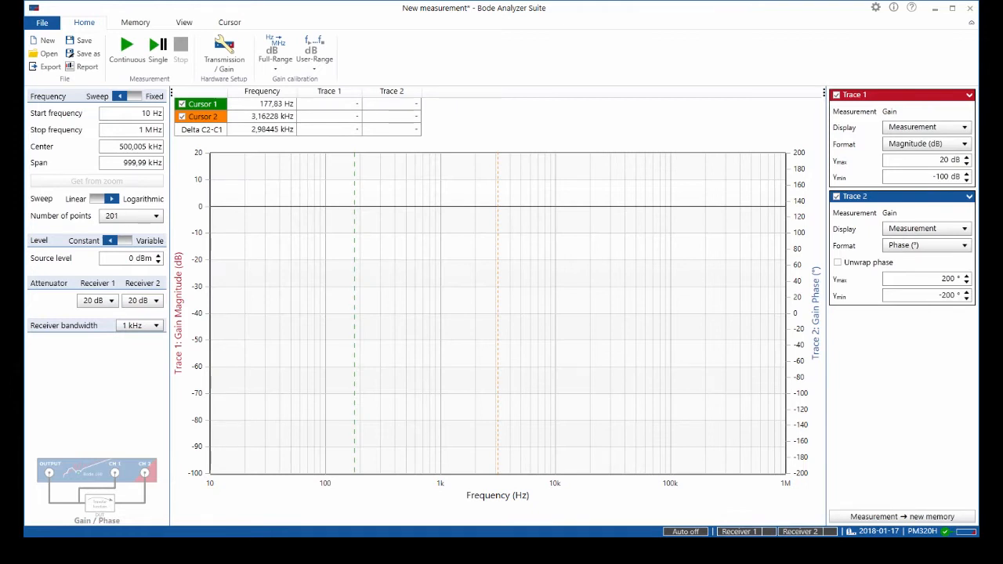
click(42, 22)
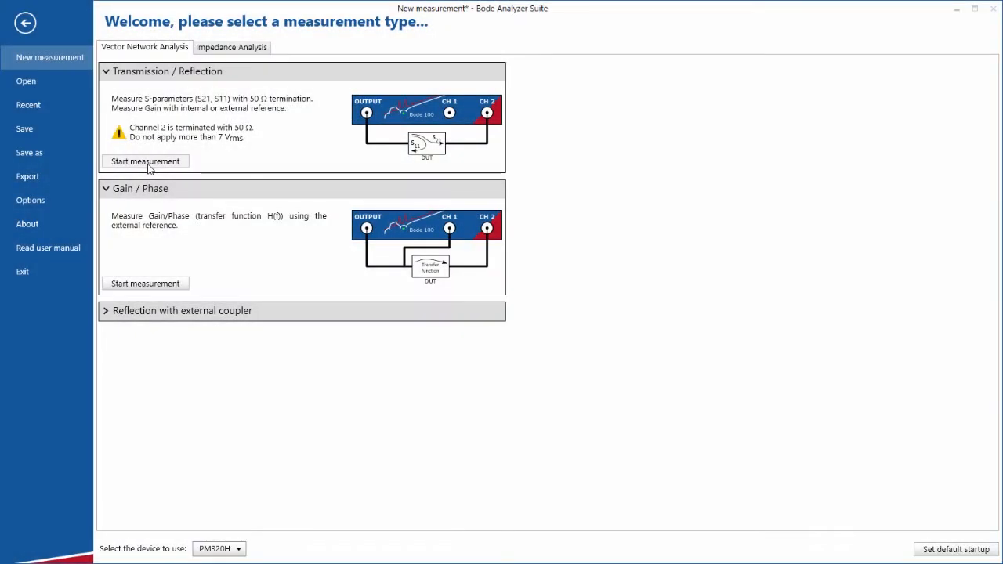
Start a Transmission / Reflection measurement sweeping continuously from 100 kHz to 40 MHz.
click(145, 161)
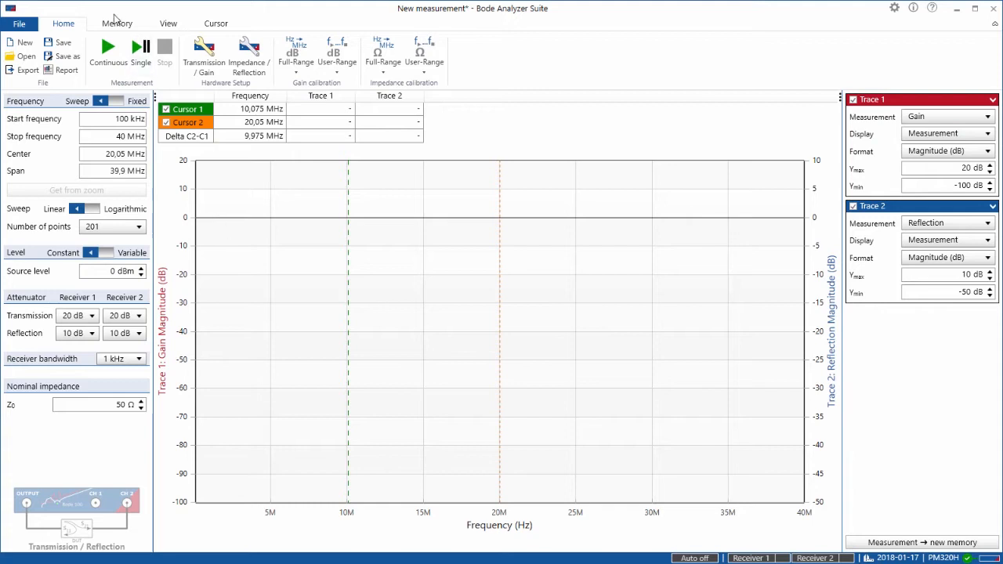
mouse_move(107, 48)
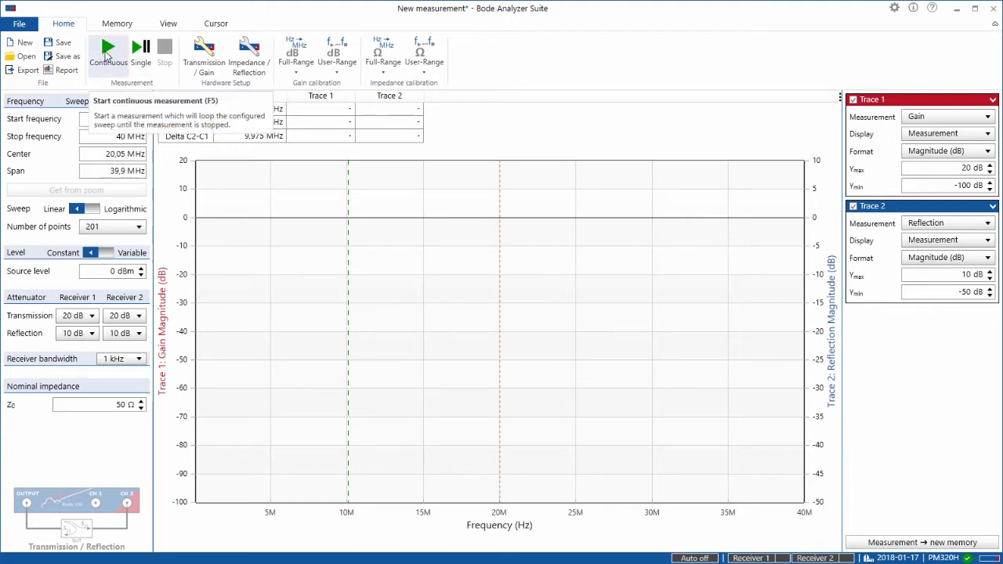
click(107, 51)
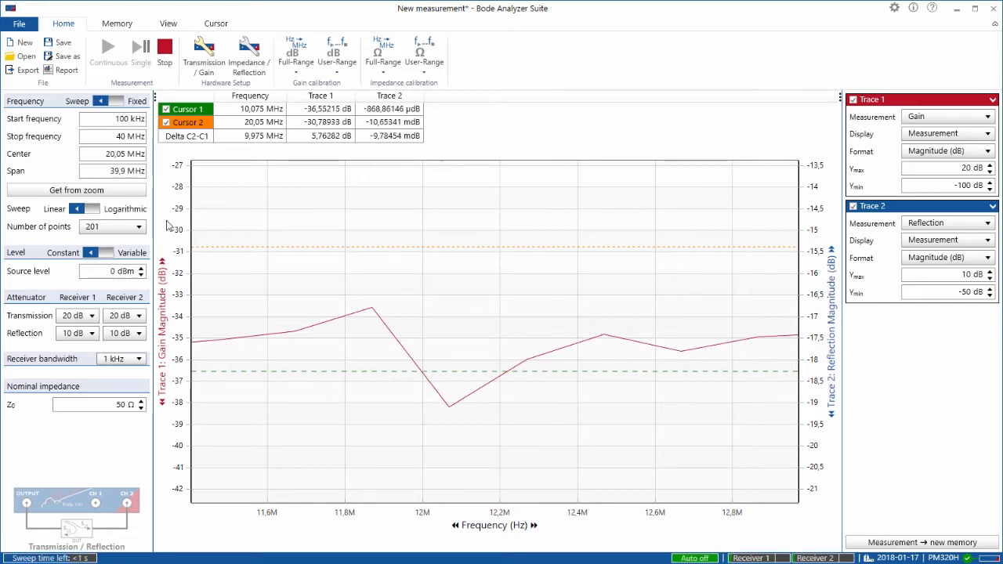
Set the sweep to 11.4038983–12.9711171 MHz from zoom and optimize both trace scales.
click(76, 190)
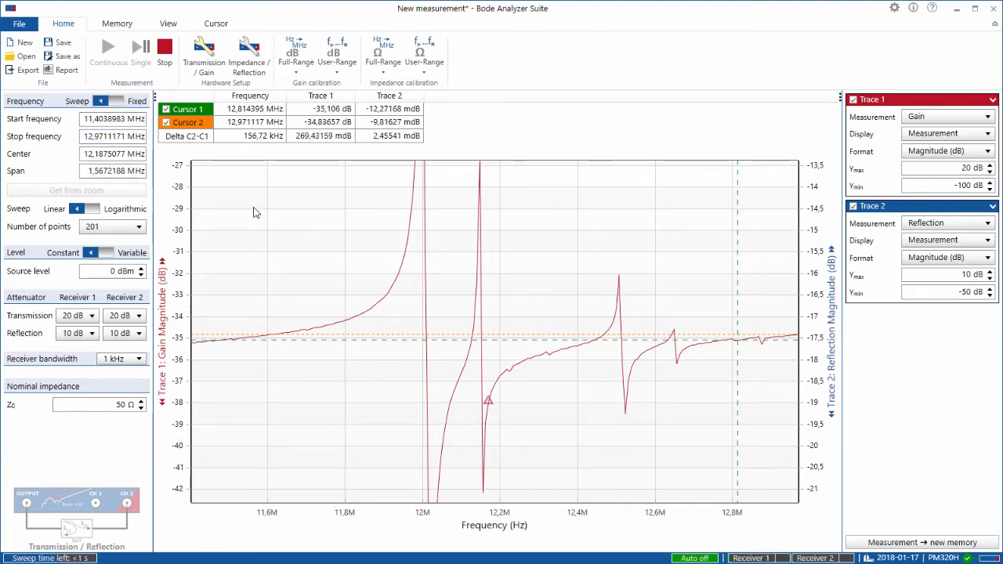
right_click(255, 212)
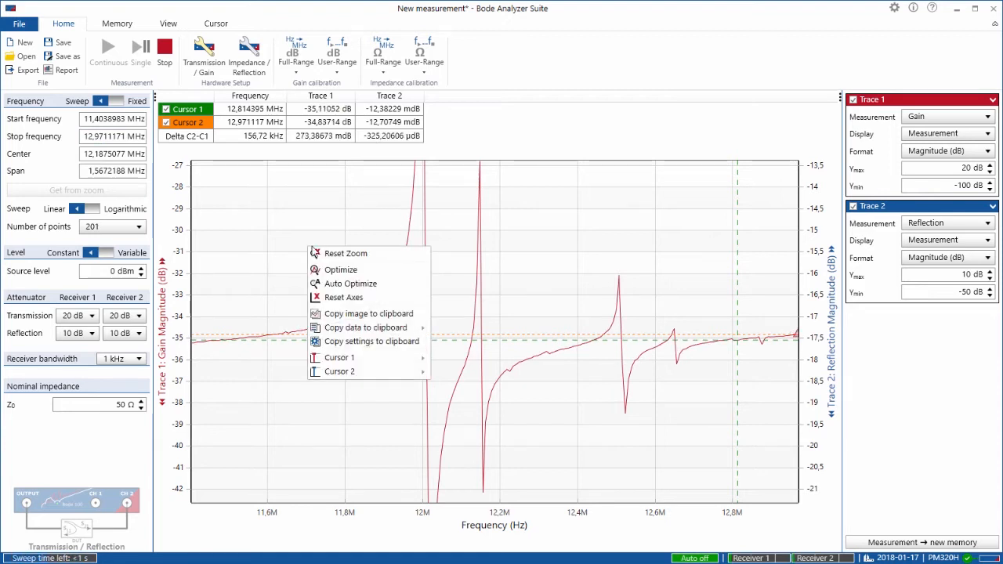
click(351, 283)
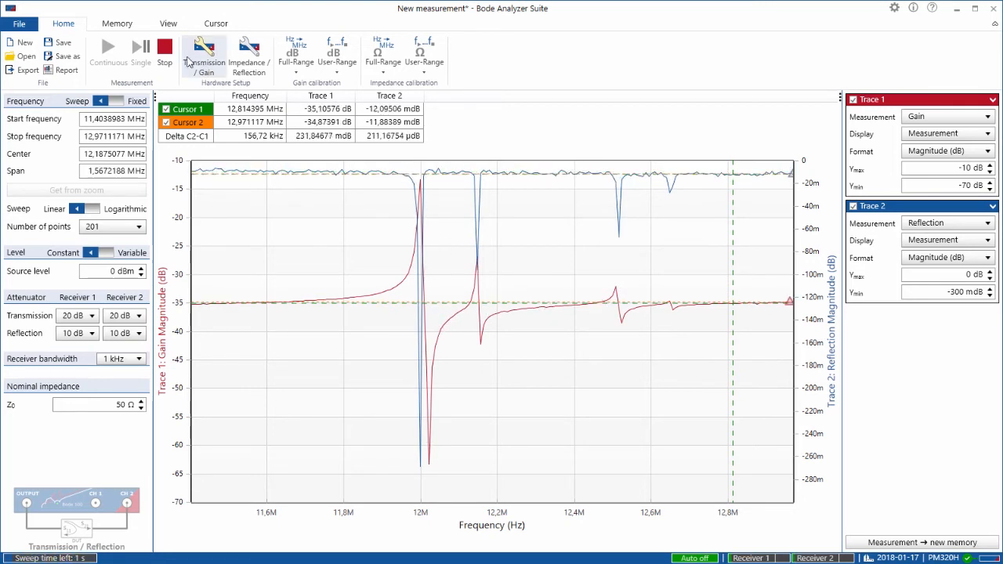
Show gain and reflection on side-by-side charts and sweep 11.9123742–12.1252443 MHz.
click(167, 22)
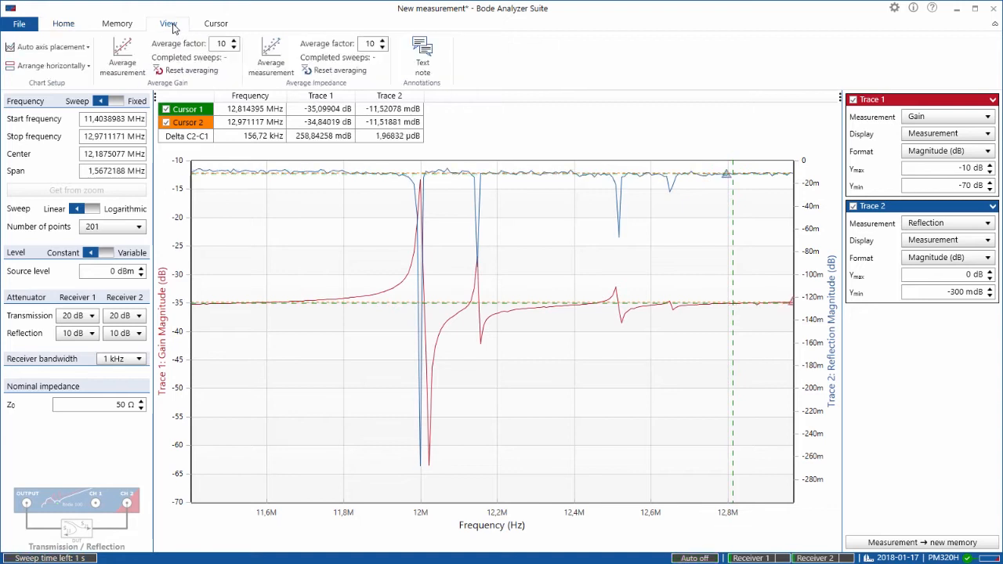
click(47, 46)
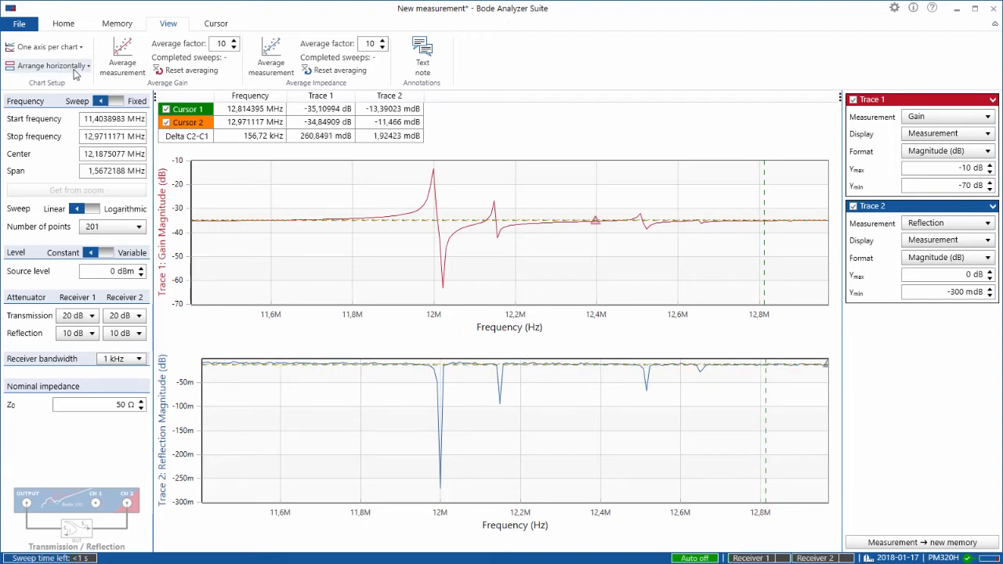
click(47, 65)
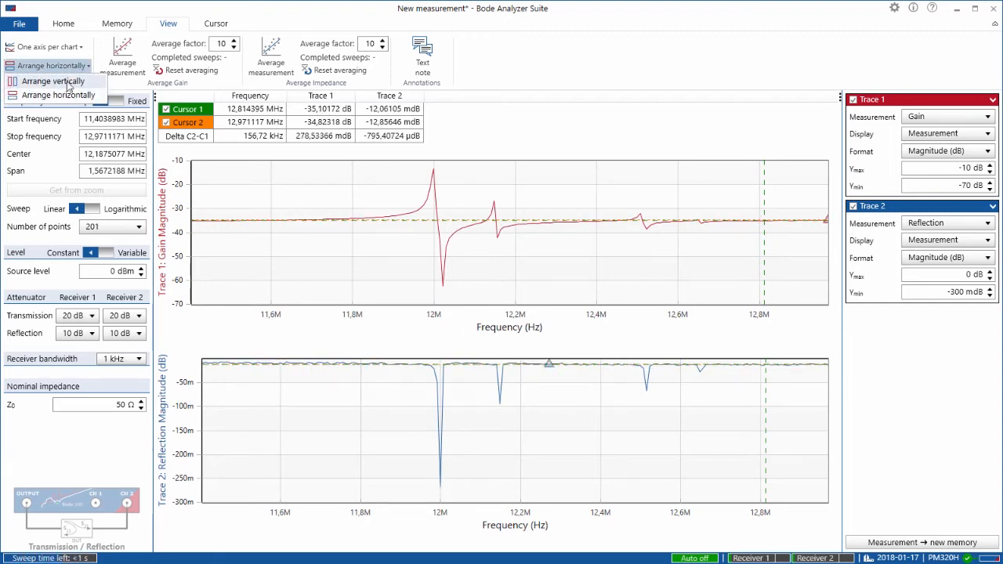
click(53, 80)
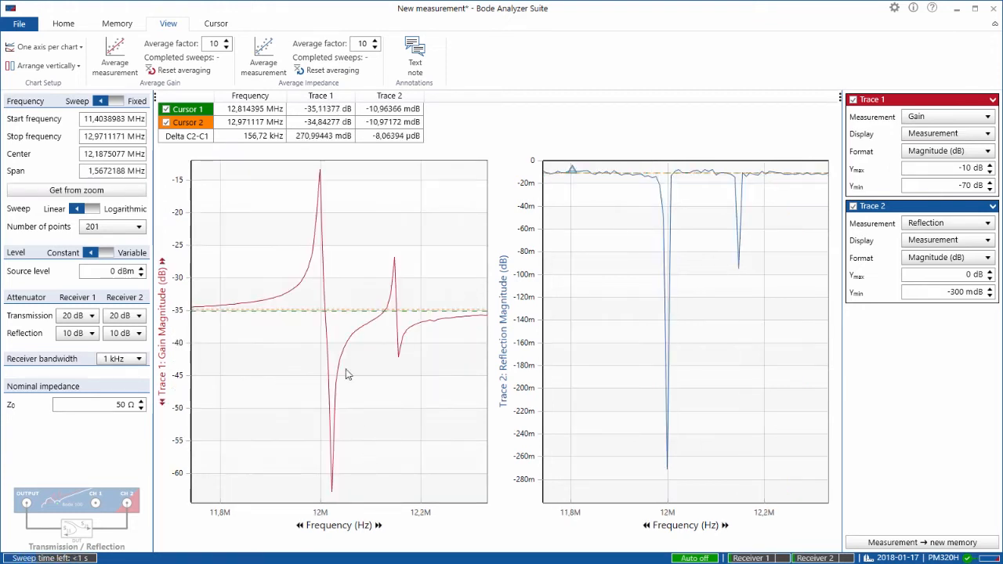
drag(274, 229, 382, 441)
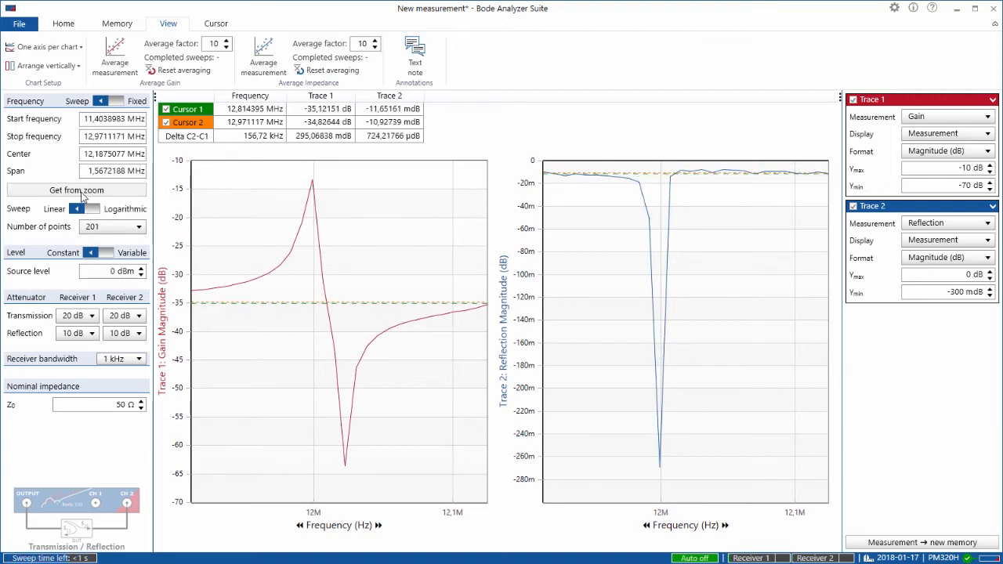
click(76, 190)
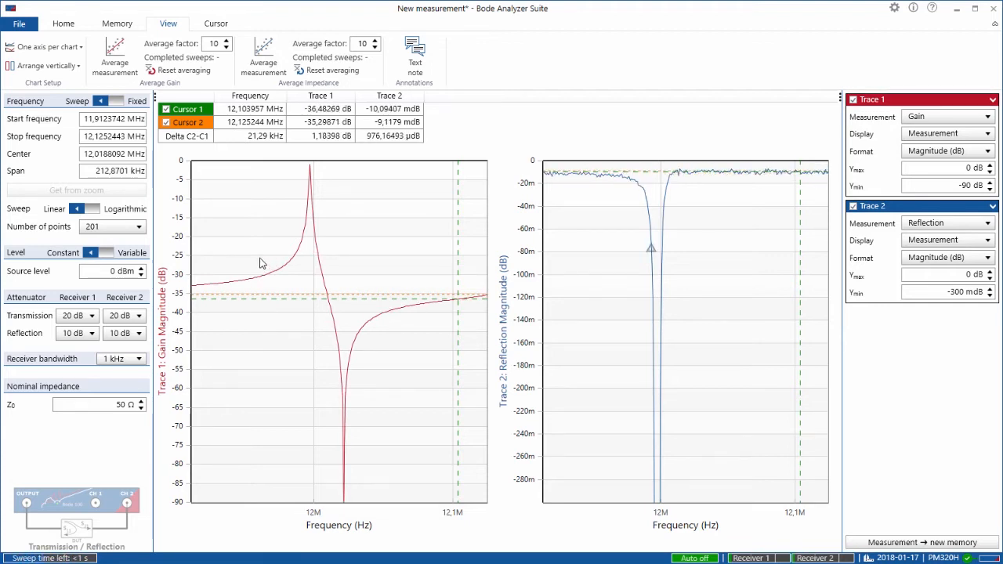
Jump cursor 1 to the gain peak (~11.998 MHz) and cursor 2 to the notch (~12.022 MHz).
right_click(261, 264)
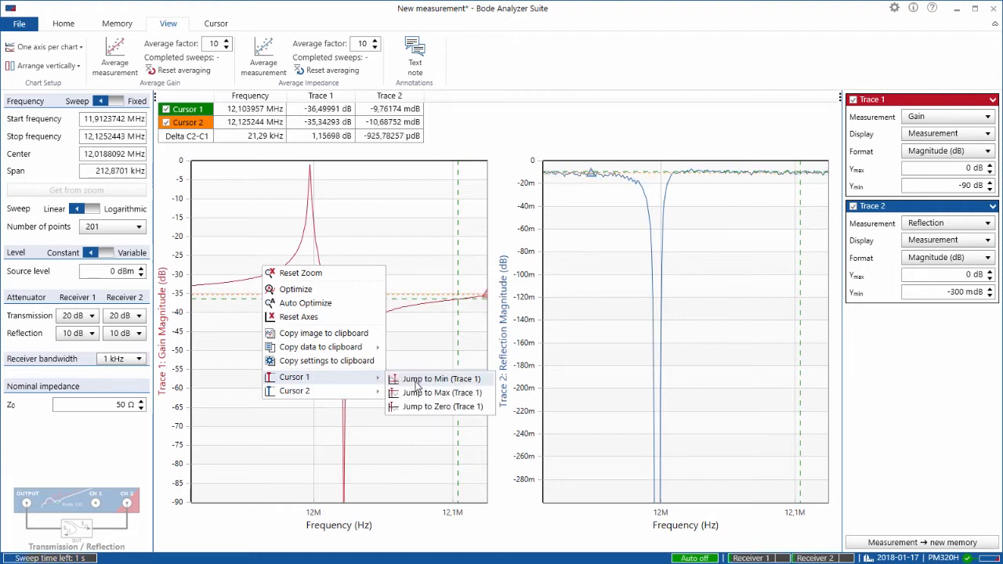
click(441, 378)
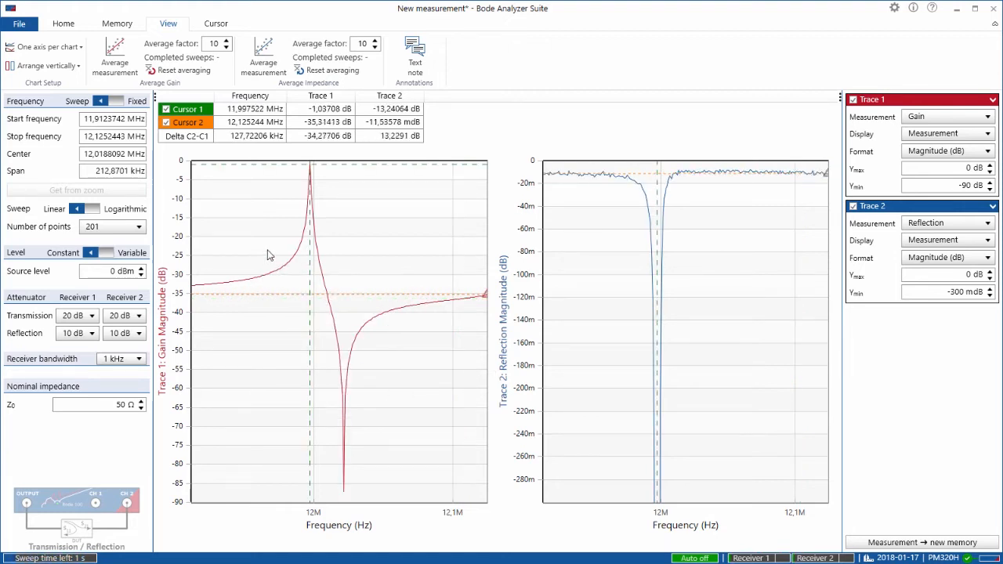
right_click(270, 255)
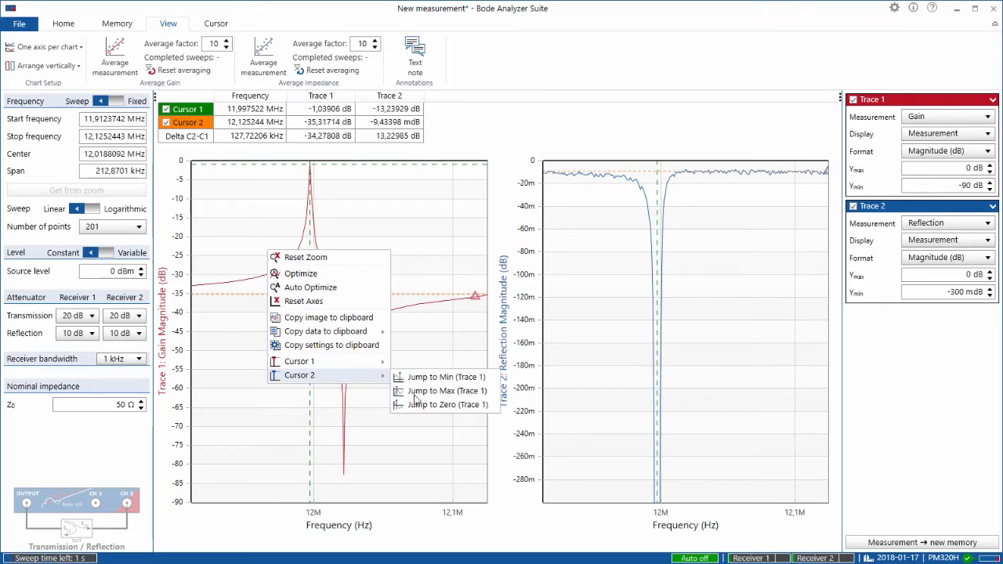
click(445, 377)
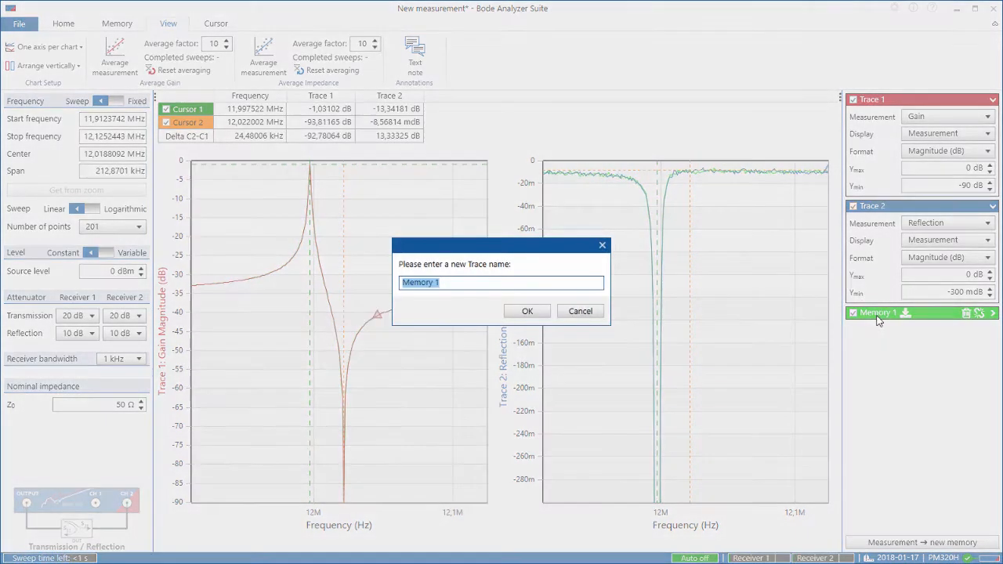
Name the new memory traces '50 Ohms' and '25 Ohms'.
text(50 Ohms)
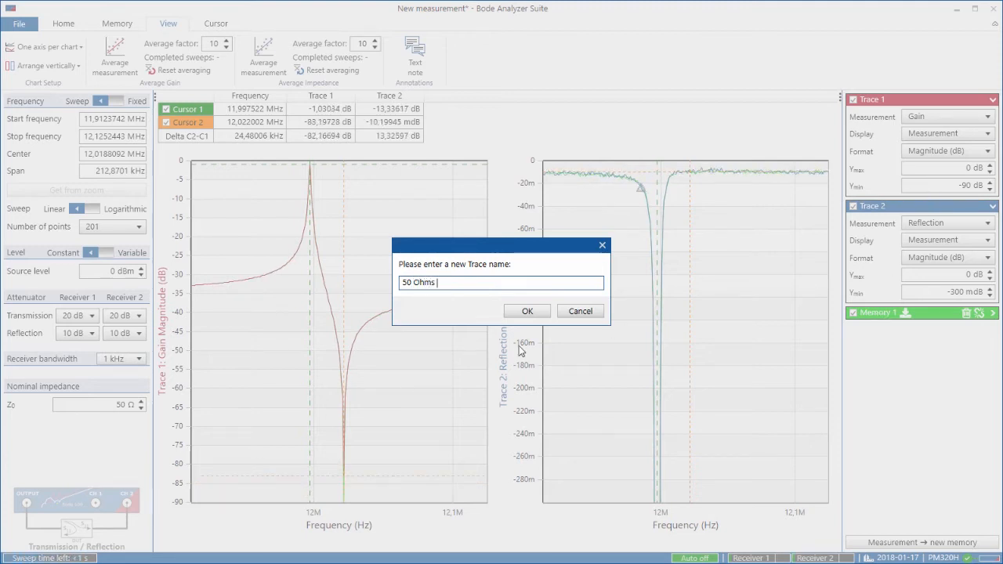
click(527, 310)
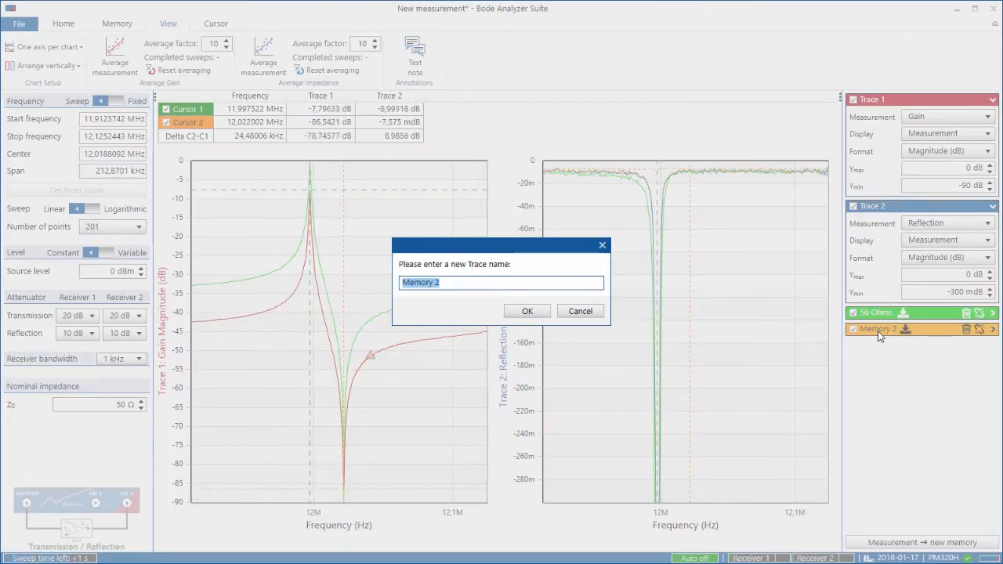
text(25)
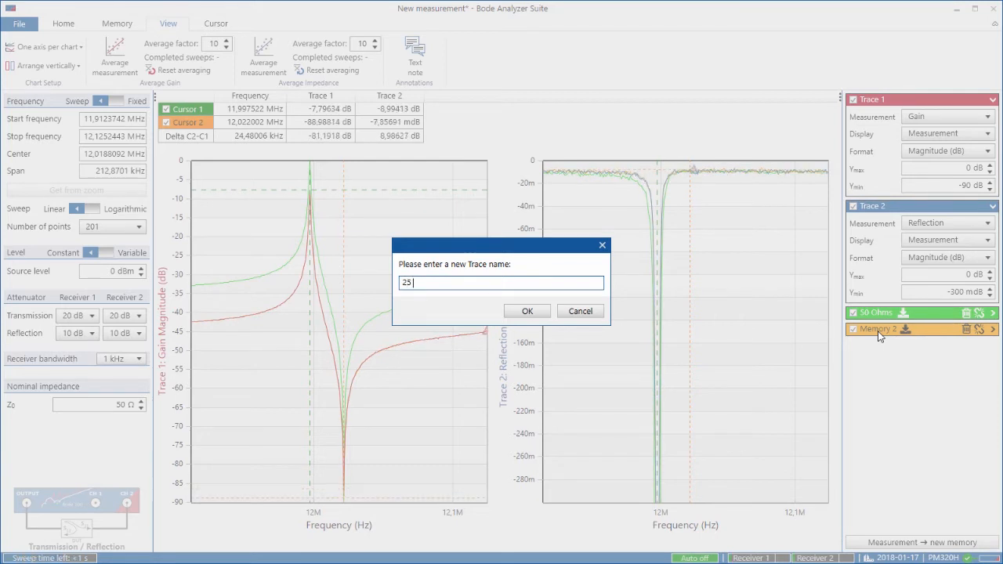
text(Ohm)
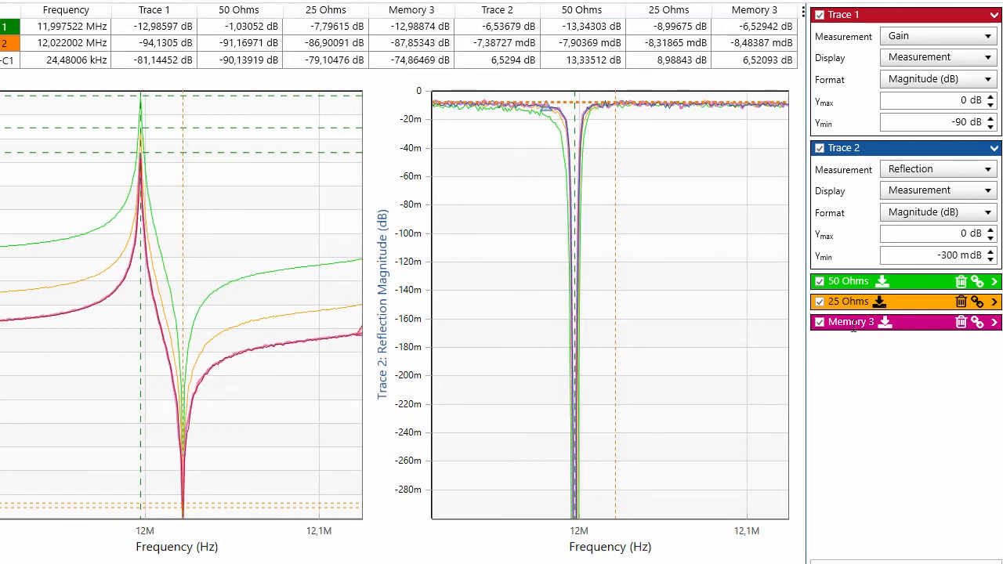
Rename Memory 3 to '10 Ohms'.
double_click(849, 322)
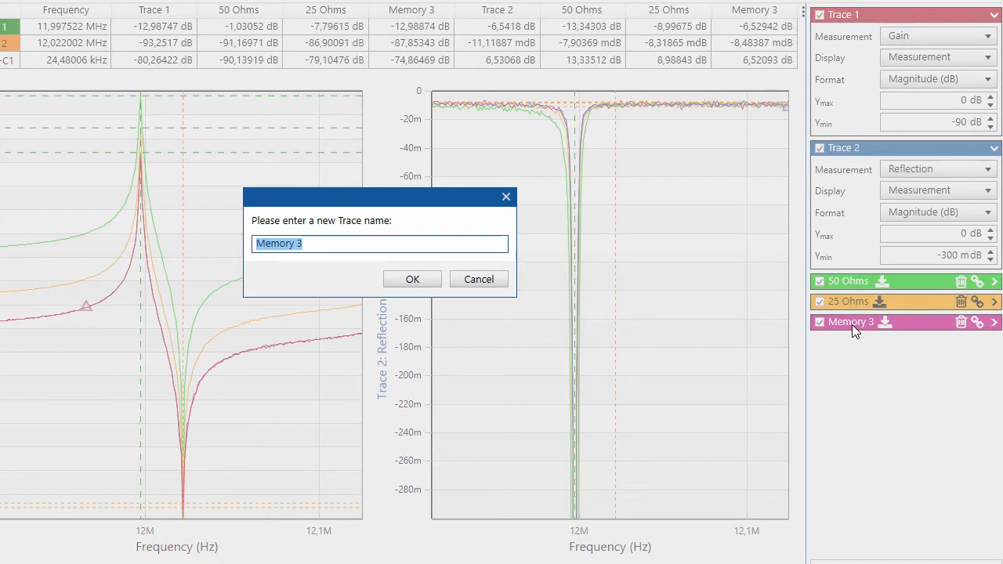
text(10 Ohms)
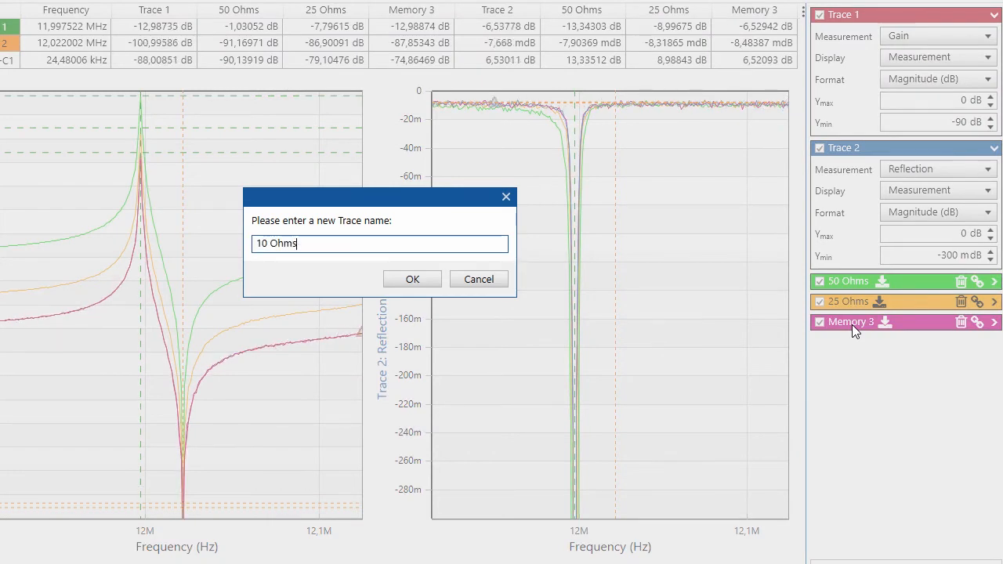
click(412, 279)
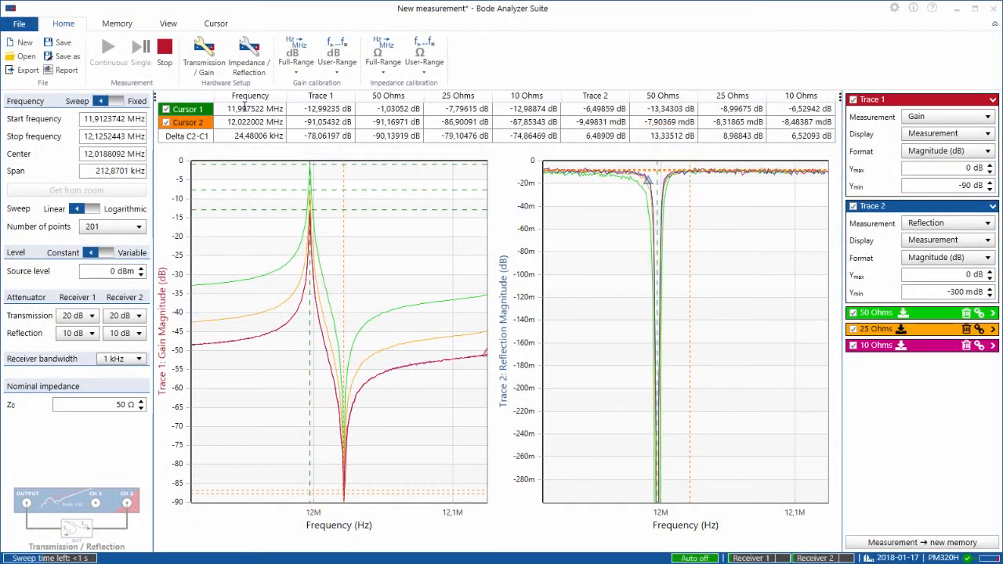
Set a fixed source frequency of 11.997522 MHz copied from Cursor 1.
right_click(249, 108)
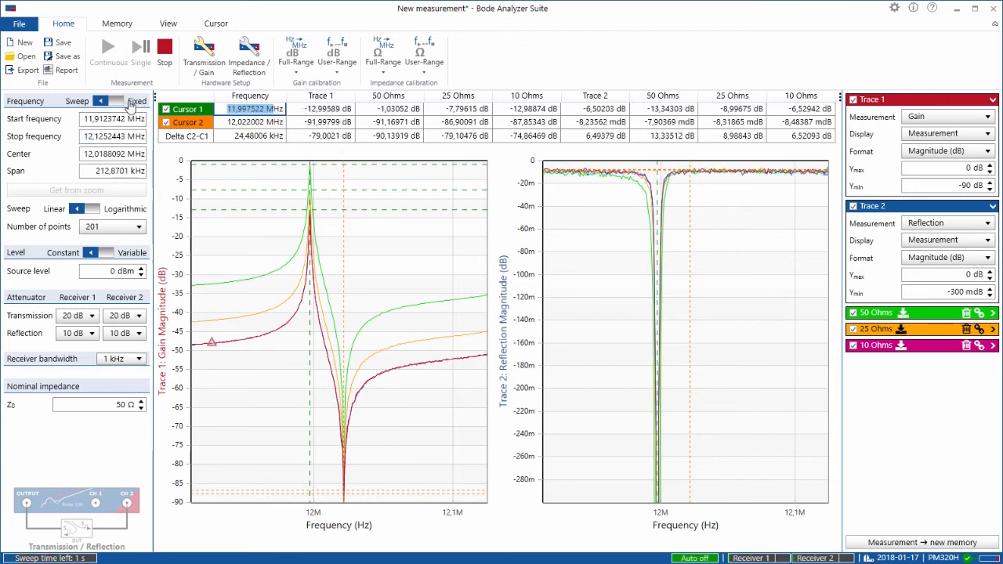
click(136, 101)
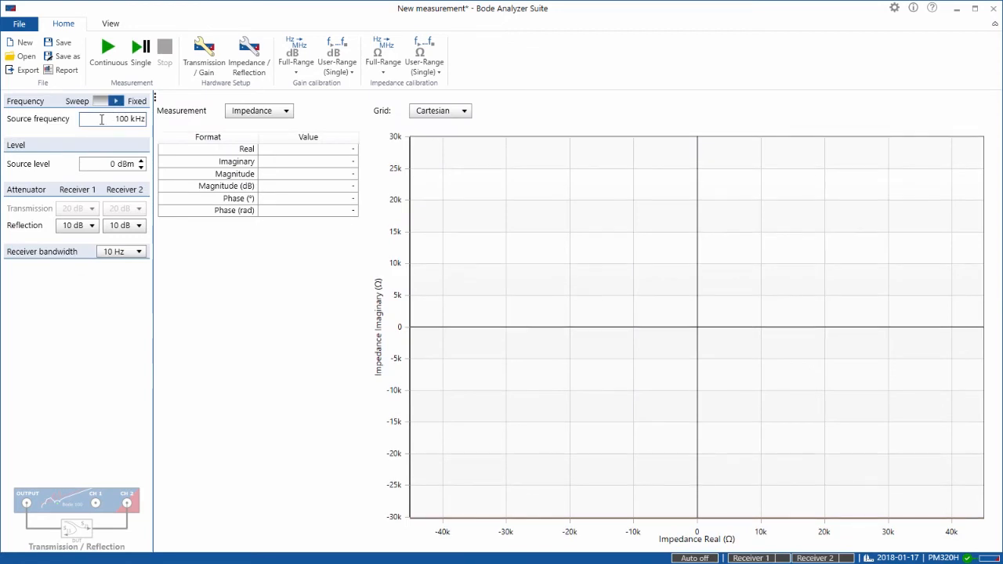
right_click(110, 118)
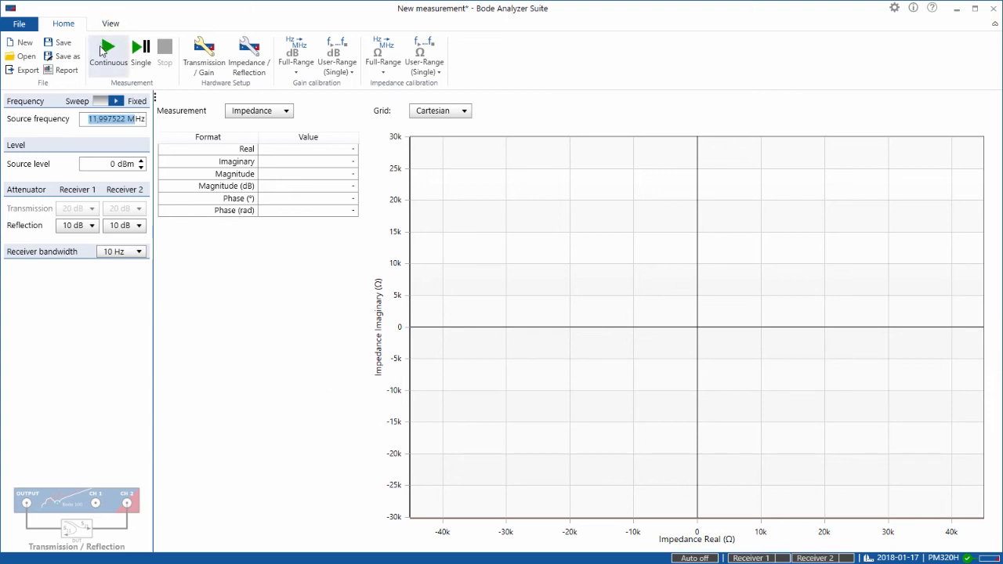
Run the impedance measurement continuously and reset the chart axes.
click(108, 52)
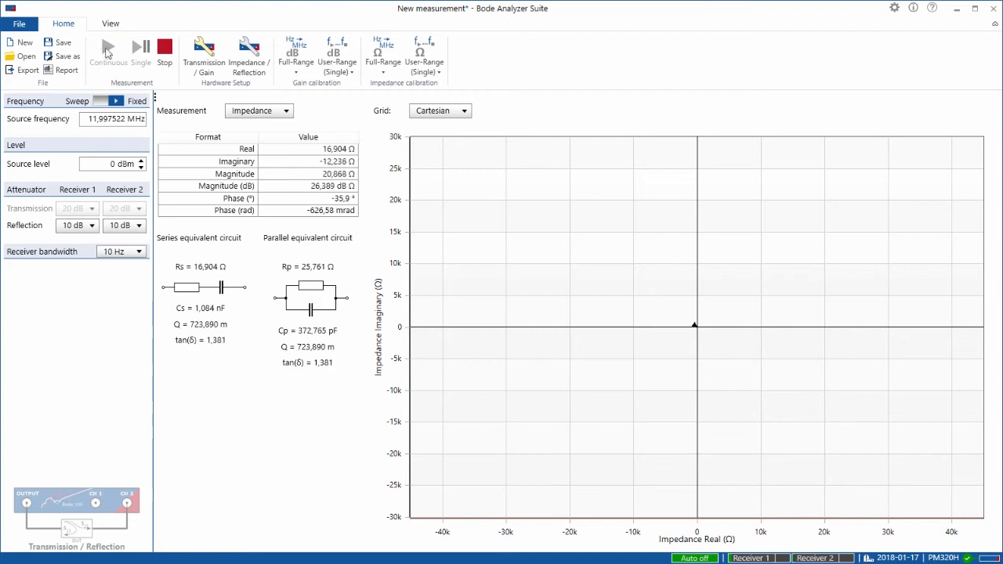
right_click(694, 324)
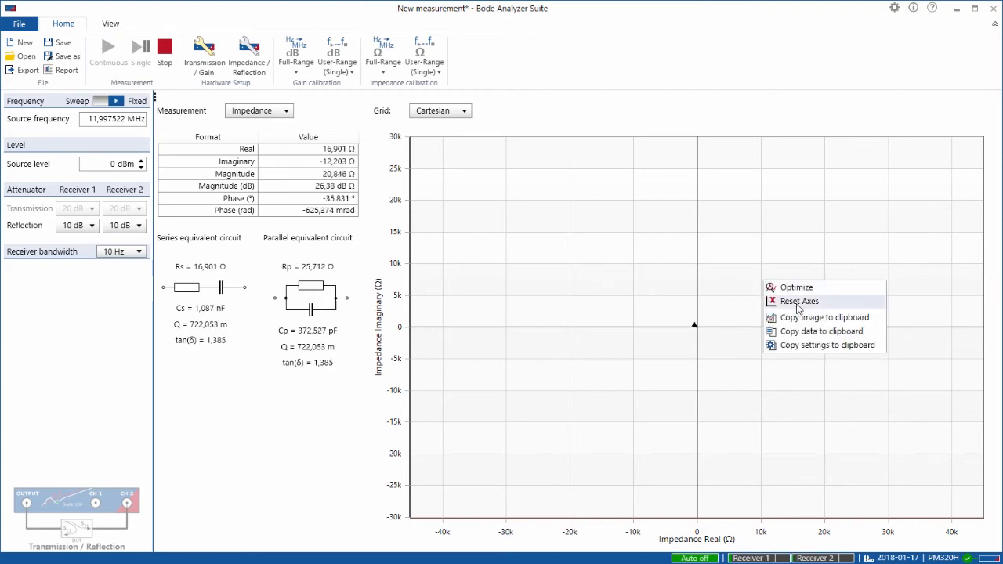
click(799, 301)
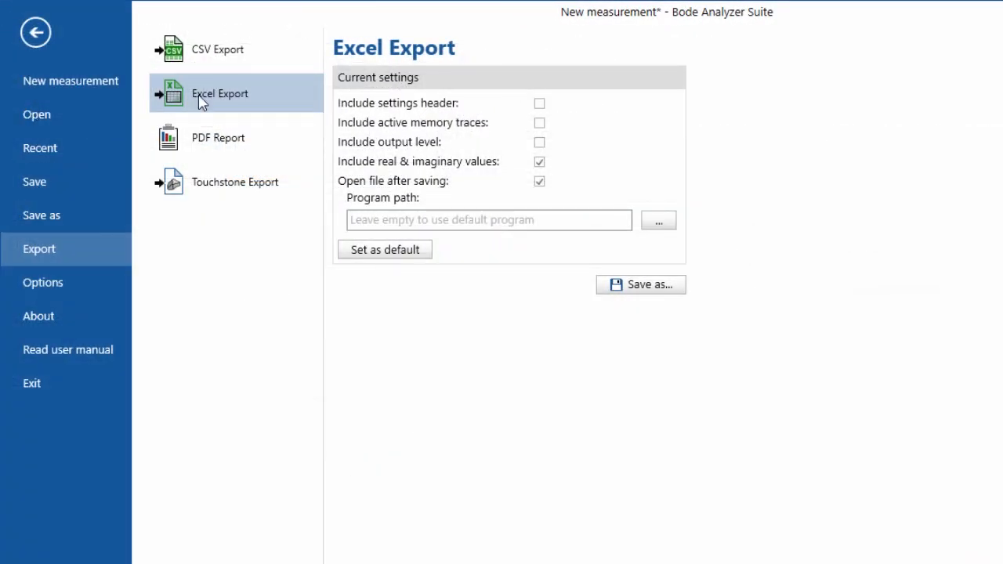
mouse_move(266, 56)
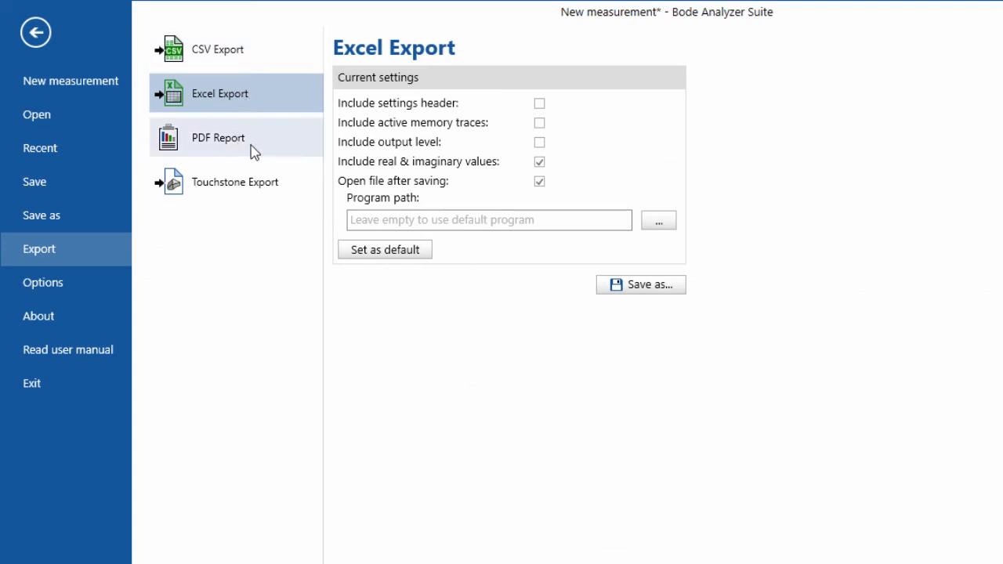
mouse_move(249, 195)
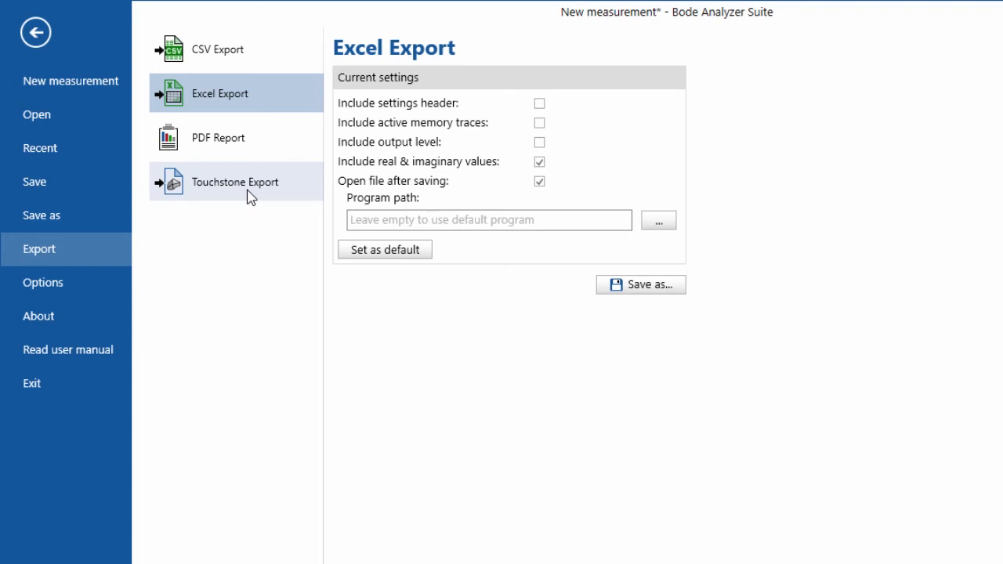
mouse_move(258, 135)
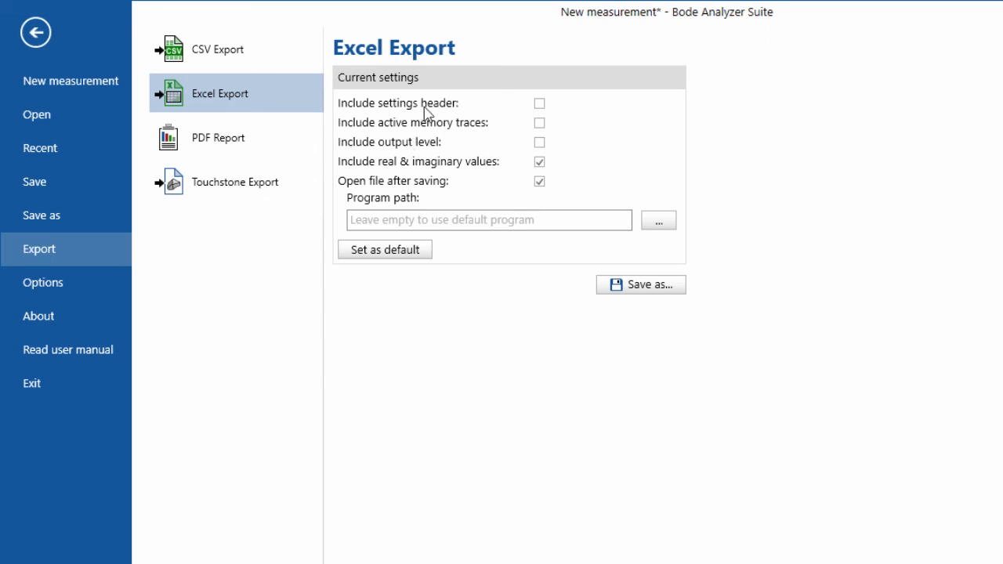
mouse_move(438, 130)
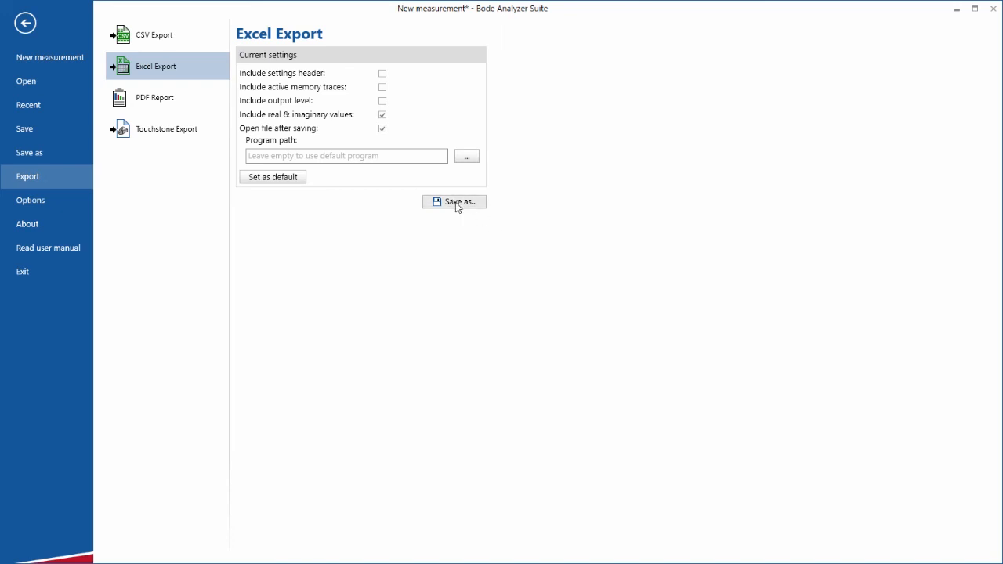
Save the Excel export workbook from the Save As dialog.
click(454, 201)
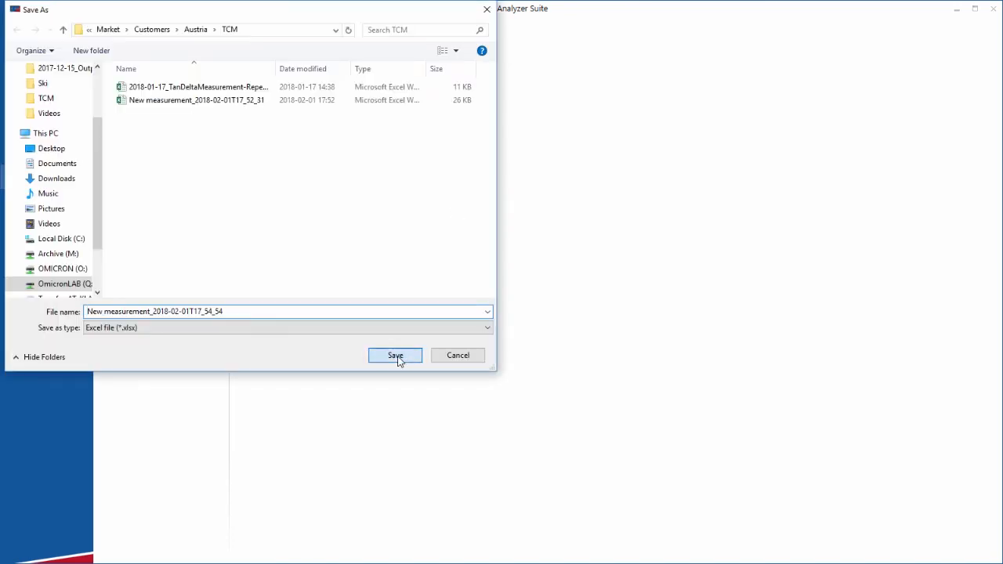
click(395, 354)
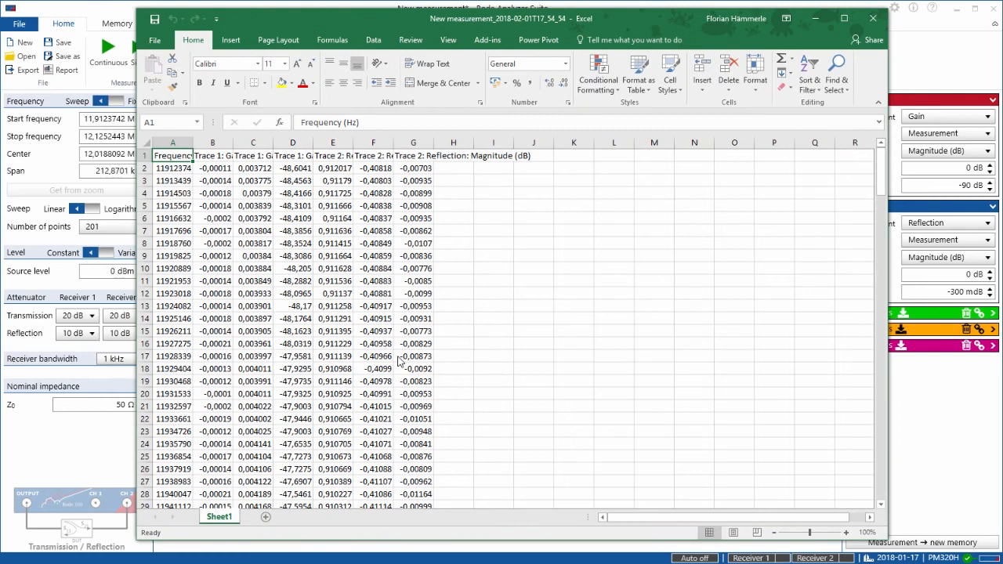